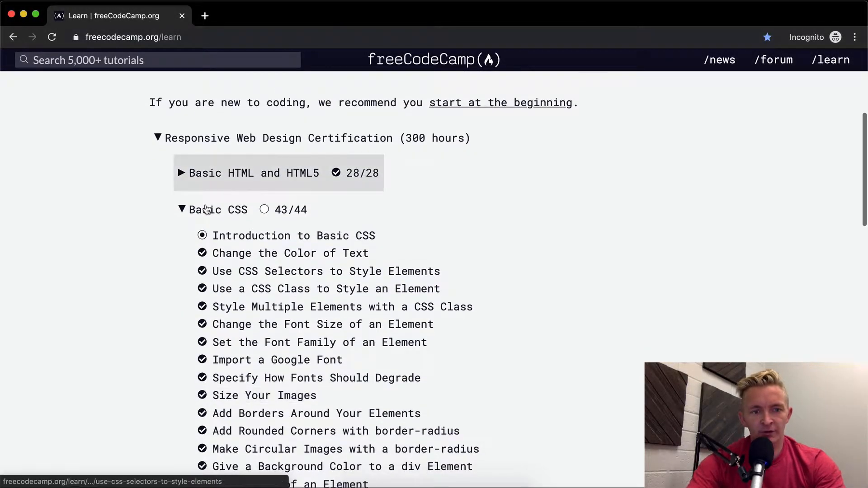
Open the 'Improve Compatibility with Browser Fallbacks' challenge from the Basic CSS list
{"action": "right_click", "coordinate": [127, 267]}
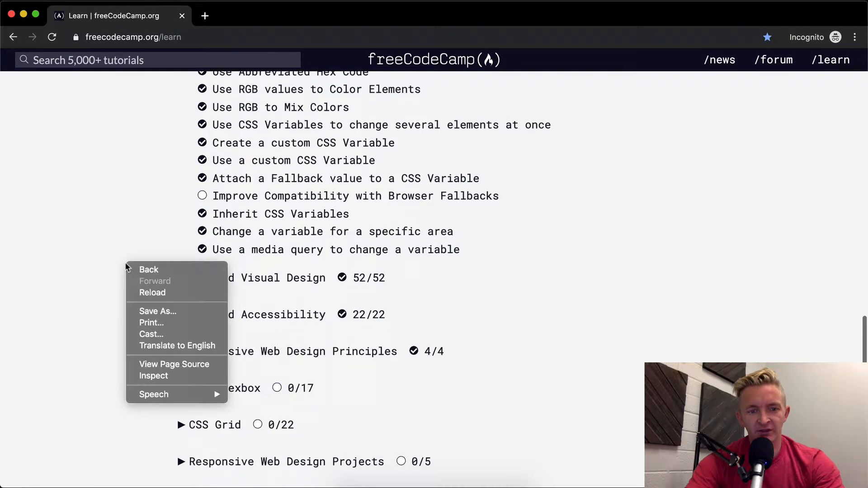
{"action": "left_click", "coordinate": [420, 188]}
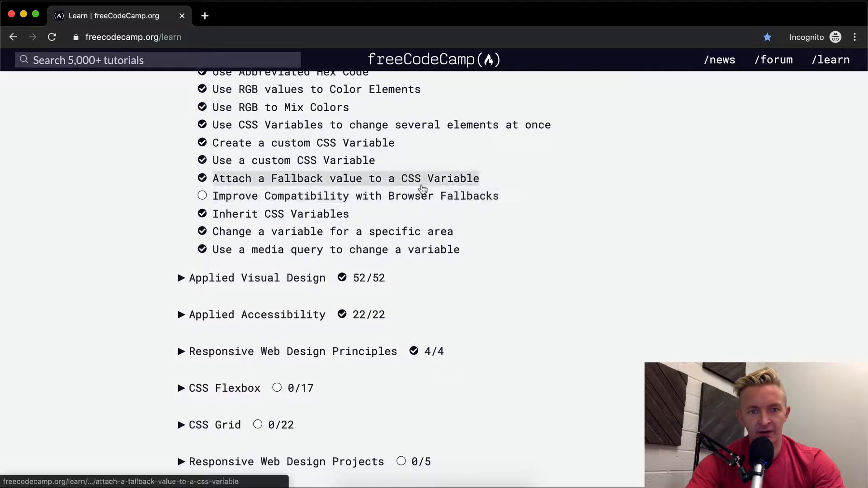
{"action": "left_click", "coordinate": [356, 196]}
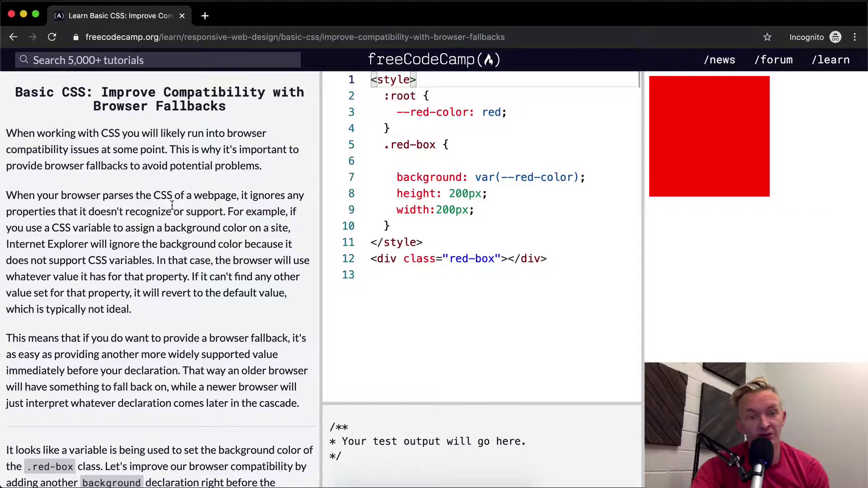
{"action": "mouse_move", "coordinate": [219, 225]}
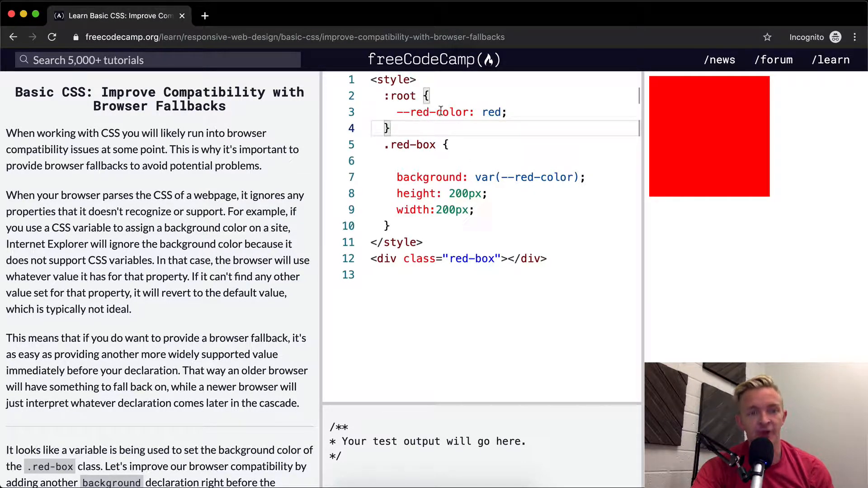
{"action": "double_click", "coordinate": [490, 113]}
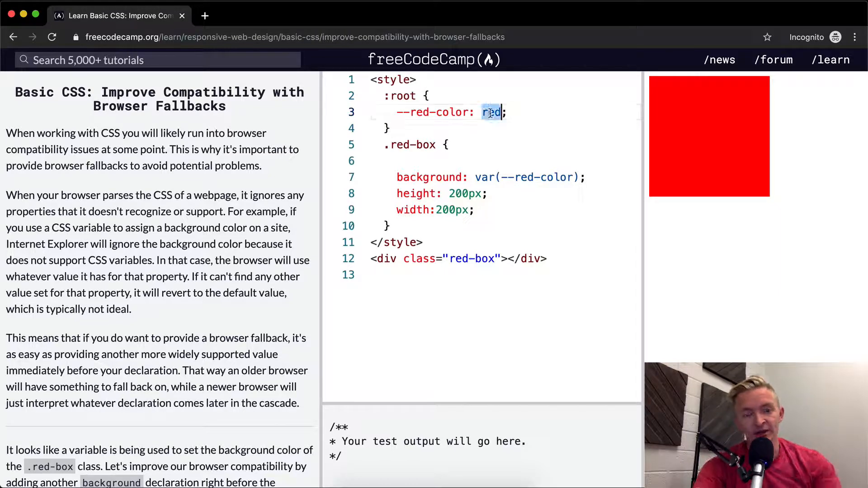
{"action": "type", "text": "#c"}
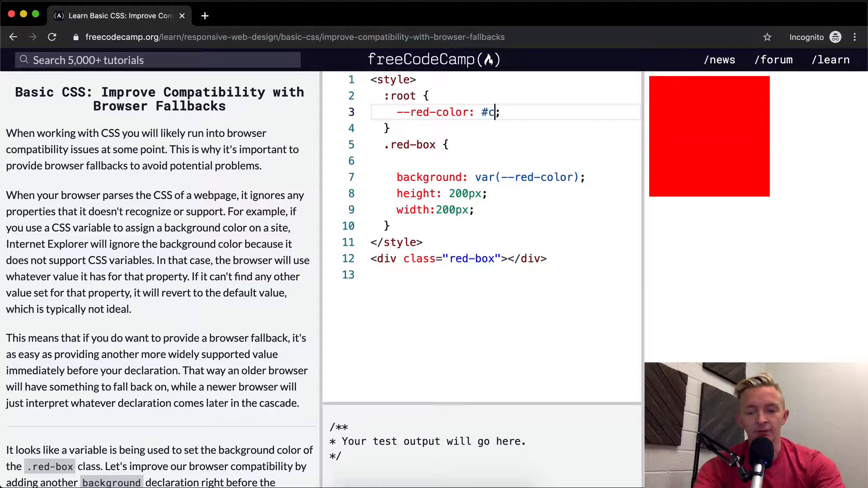
{"action": "type", "text": "c0000"}
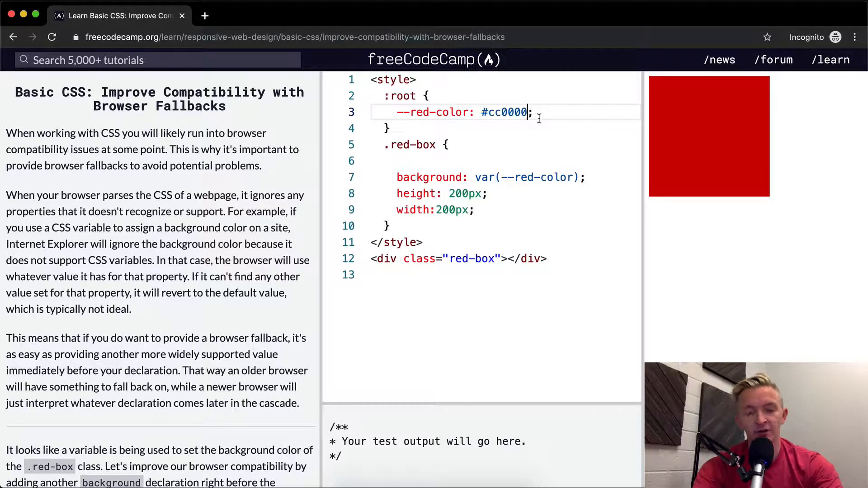
{"action": "type", "text": "red"}
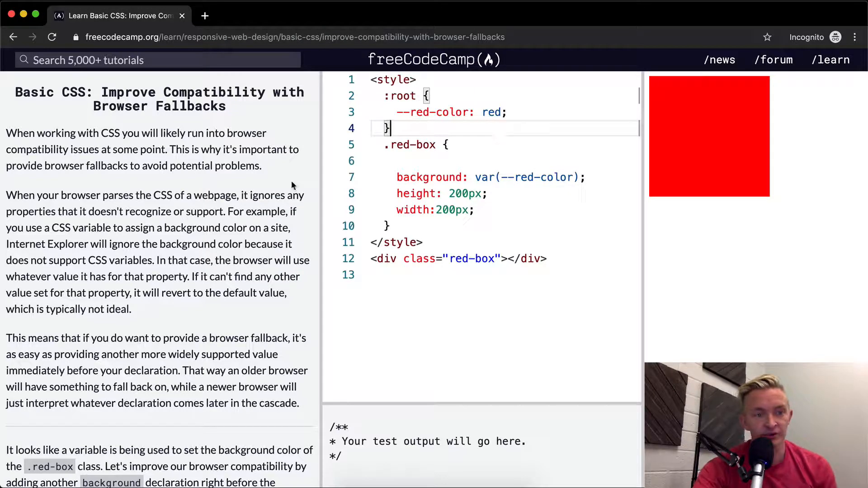
{"action": "mouse_move", "coordinate": [243, 285]}
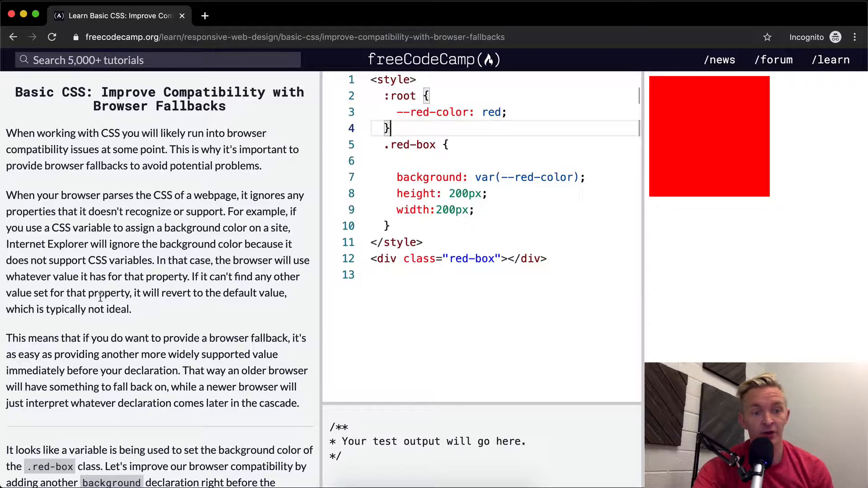
Scroll the instructions panel to the fallback task text and test requirement
{"action": "scroll", "scroll_direction": "down", "scroll_amount": 3}
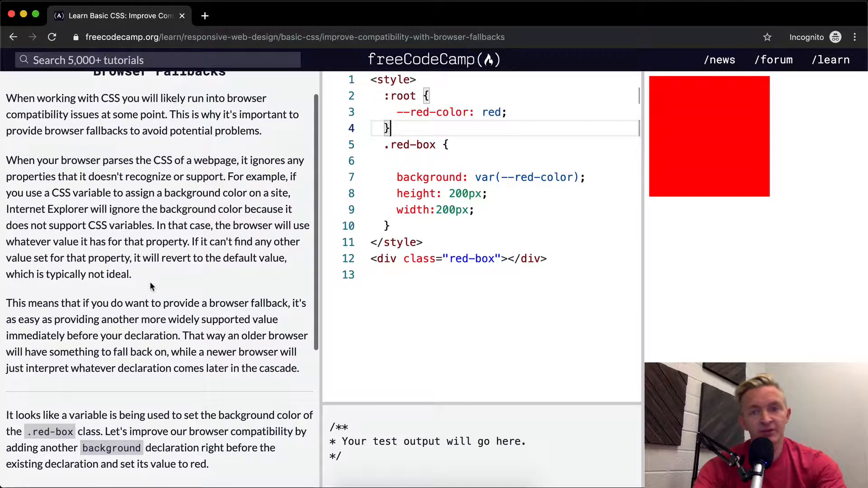
{"action": "scroll", "scroll_direction": "down", "scroll_amount": 3}
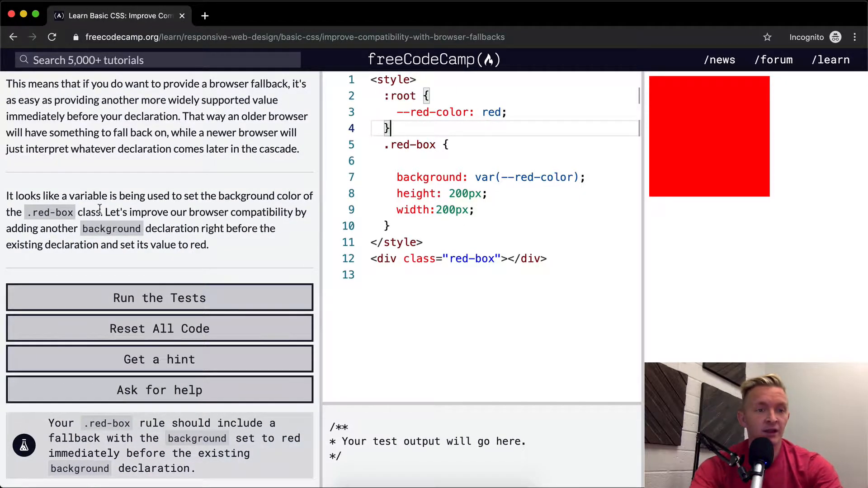
{"action": "mouse_move", "coordinate": [174, 94]}
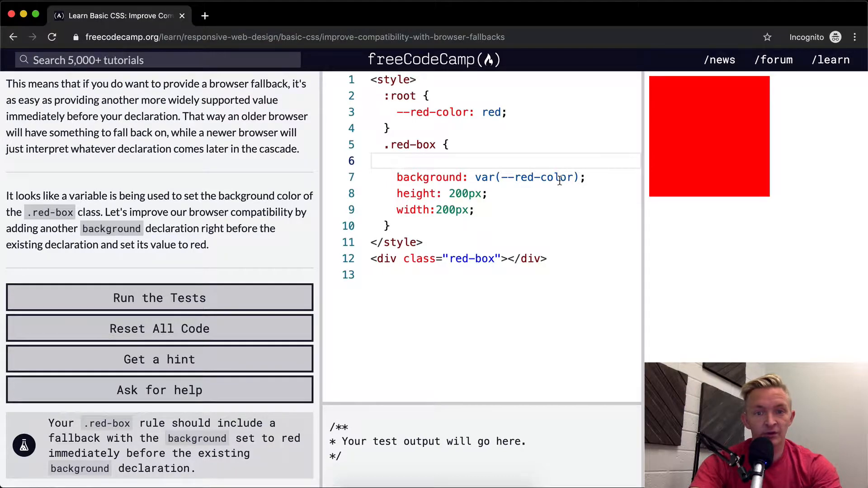
Add 'background: red;' fallback above the variable background in .red-box and select the --red-color value
{"action": "type", "text": "backgroundL:"}
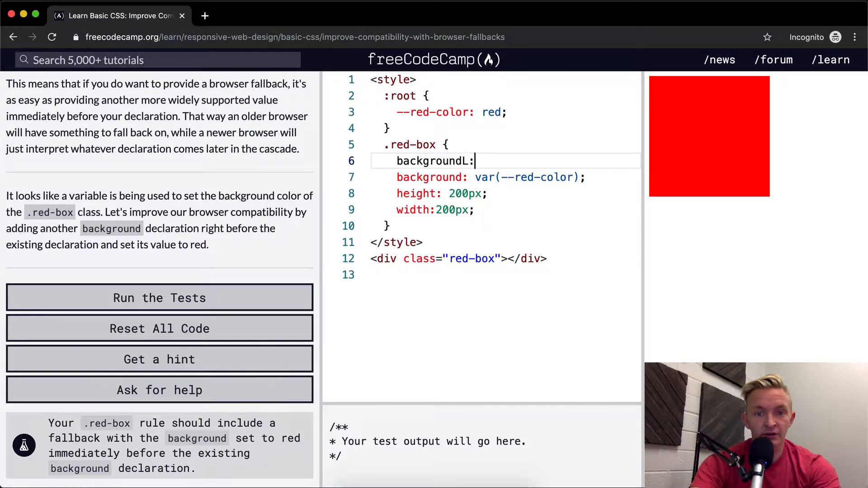
{"action": "type", "text": "background: red"}
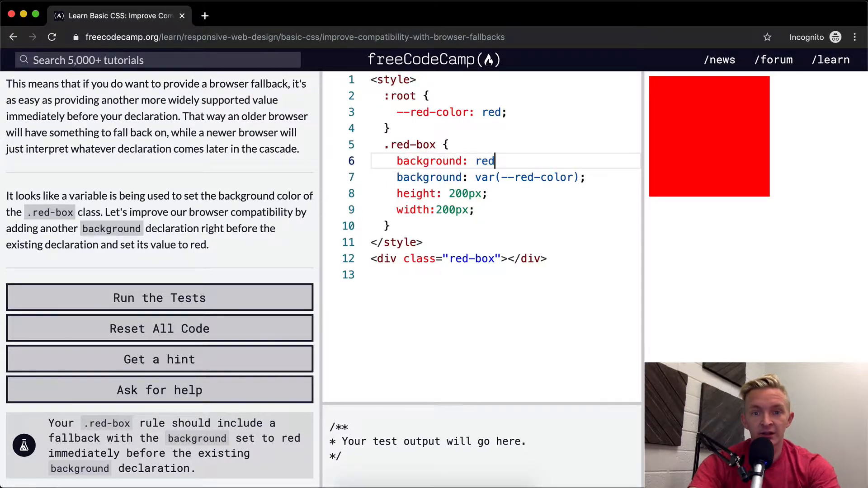
{"action": "type", "text": ";"}
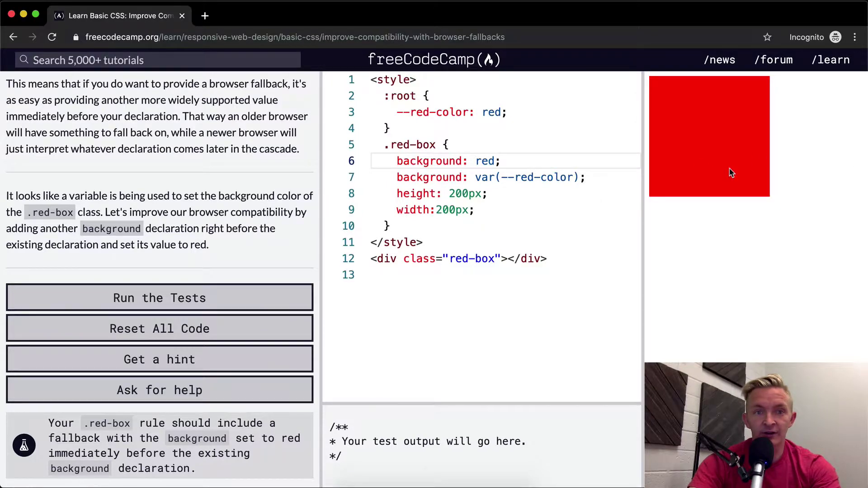
{"action": "mouse_move", "coordinate": [711, 157]}
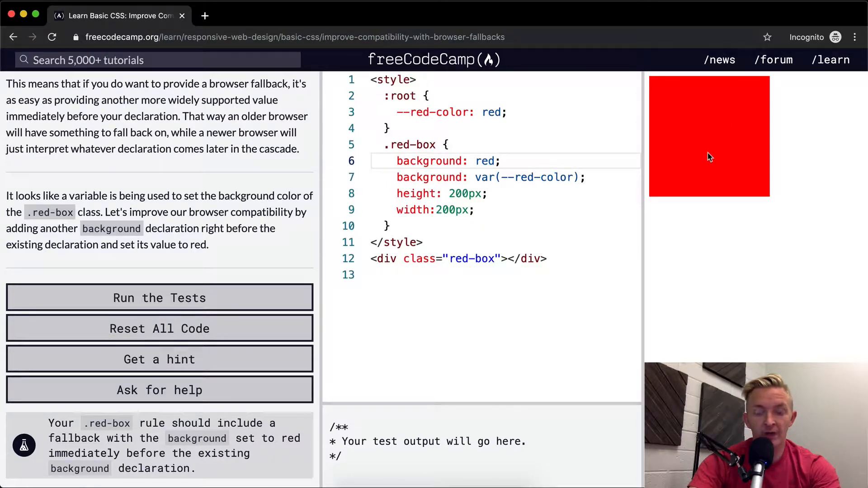
{"action": "mouse_move", "coordinate": [707, 201]}
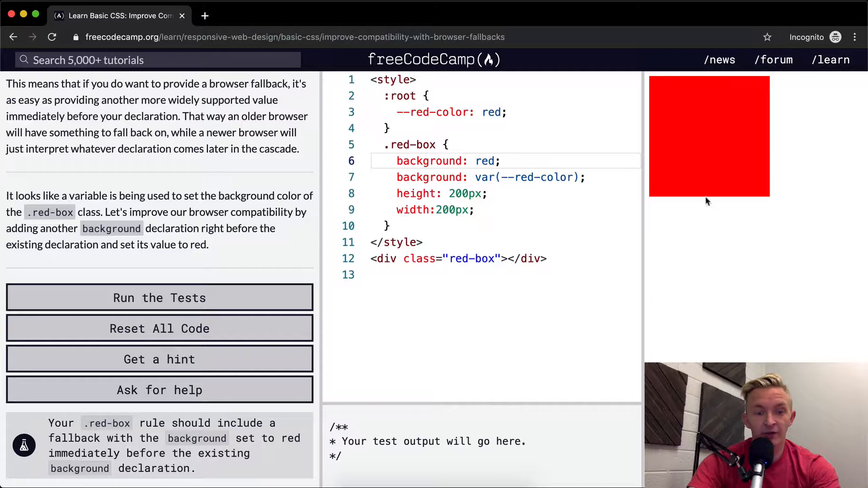
{"action": "double_click", "coordinate": [484, 161]}
{"action": "type", "text": "cc0000"}
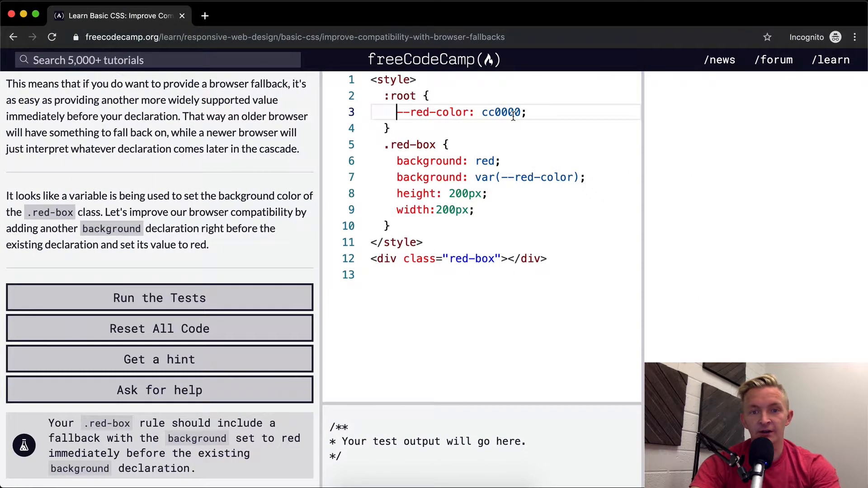
Restore the hash so --red-color reads #cc0000
{"action": "left_click", "coordinate": [485, 112]}
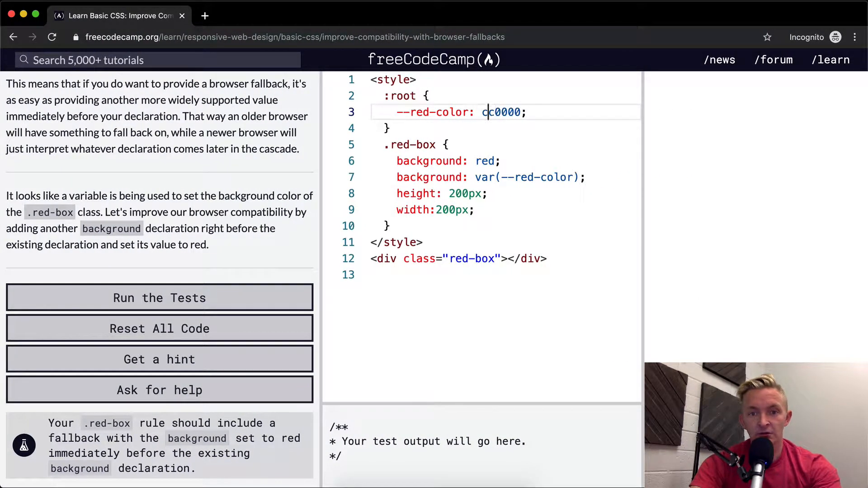
{"action": "type", "text": "#"}
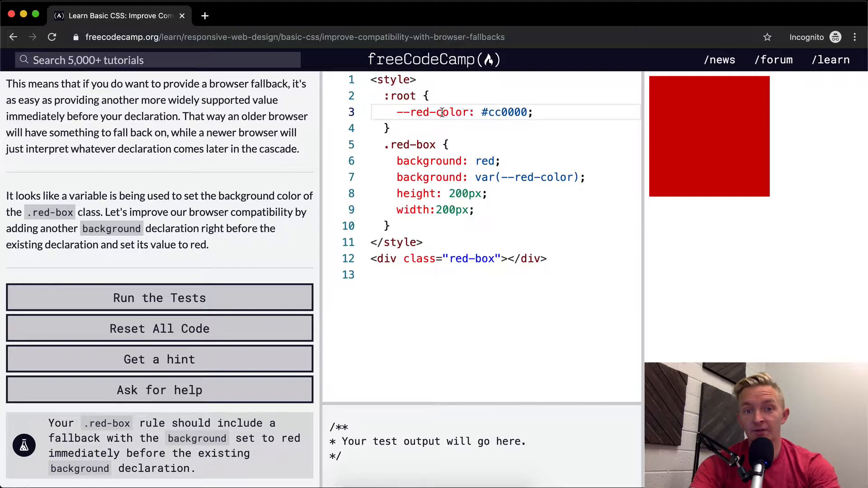
{"action": "mouse_move", "coordinate": [571, 166]}
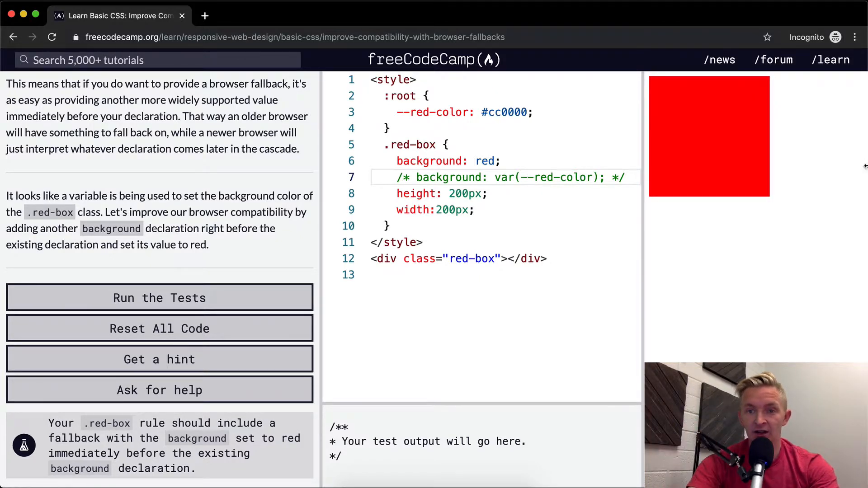
Run the tests and pass the browser fallbacks challenge
{"action": "left_click", "coordinate": [499, 161]}
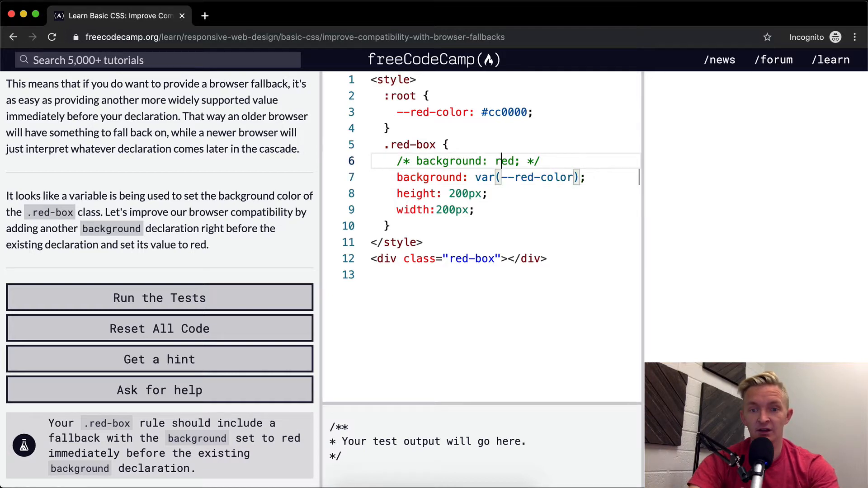
{"action": "left_click", "coordinate": [160, 298]}
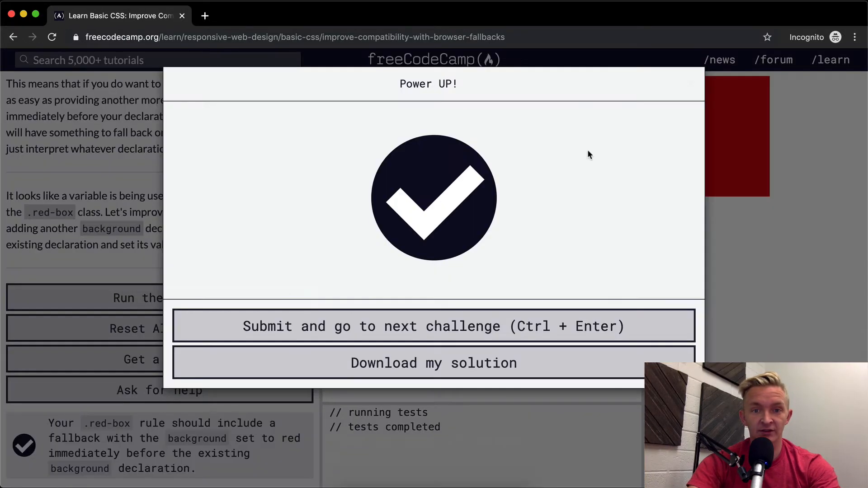